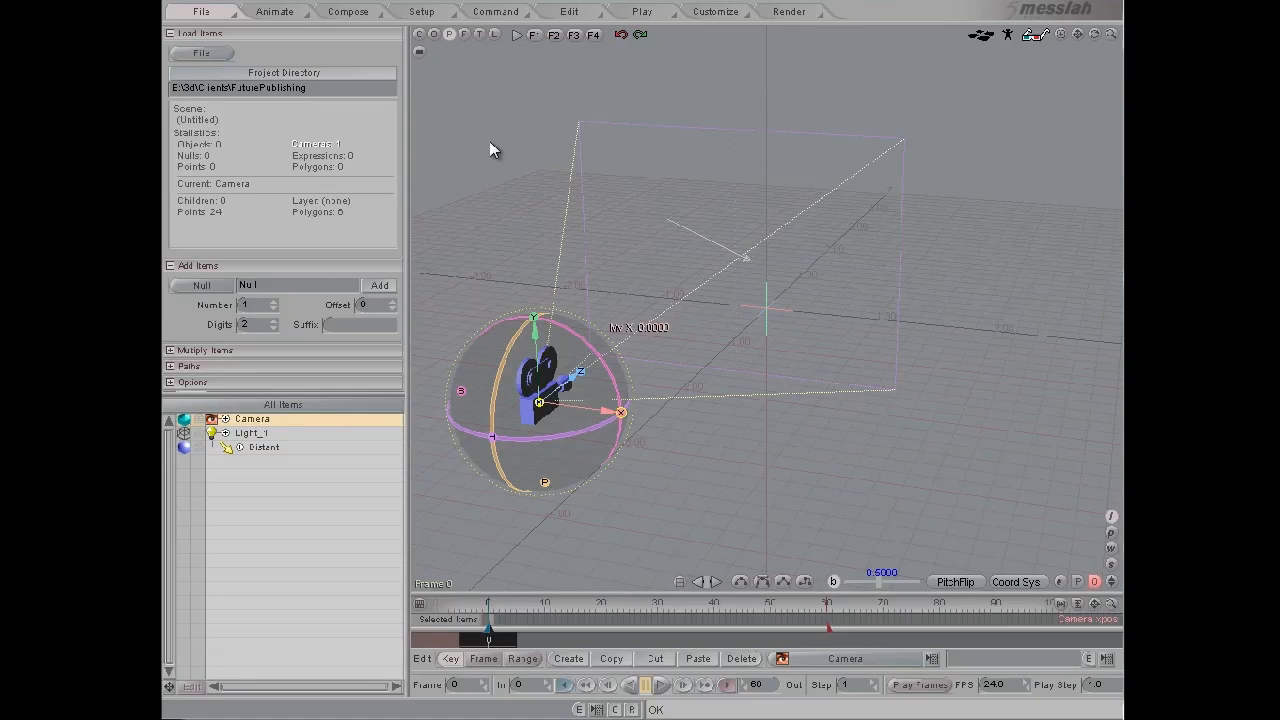
Add a Slider item and create a new command variable named var
left_click(421, 11)
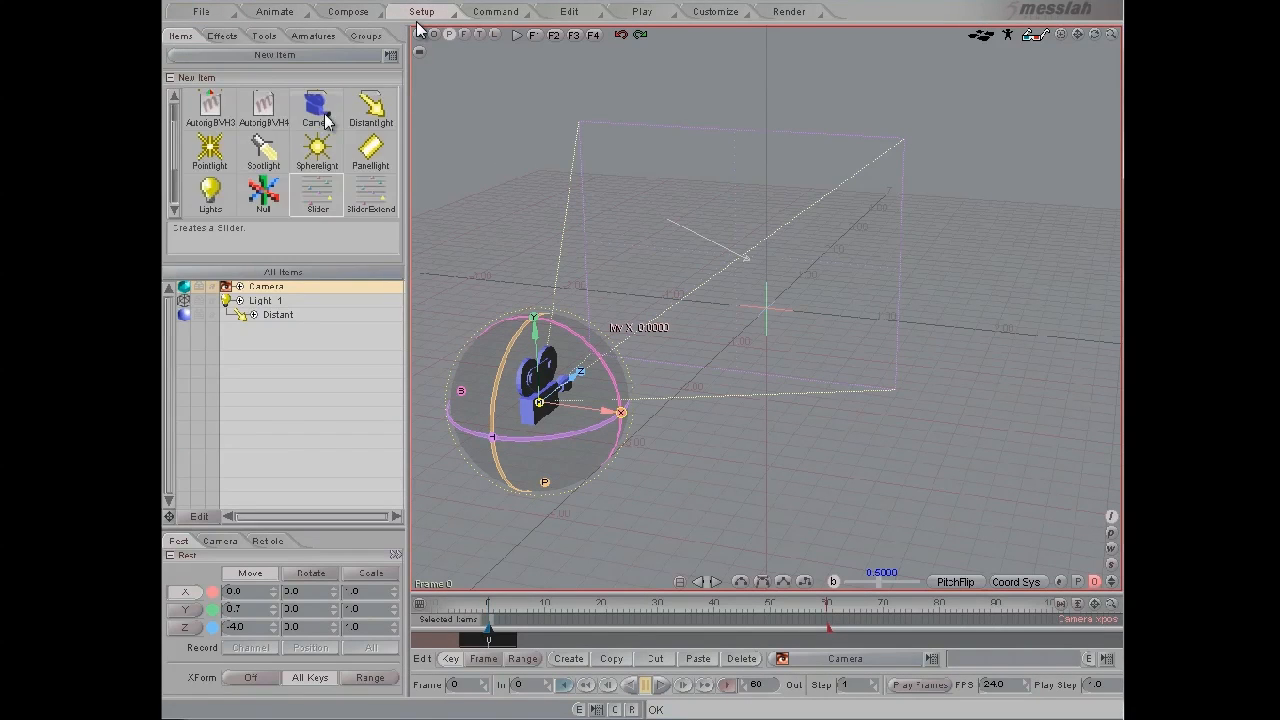
mouse_move(375, 245)
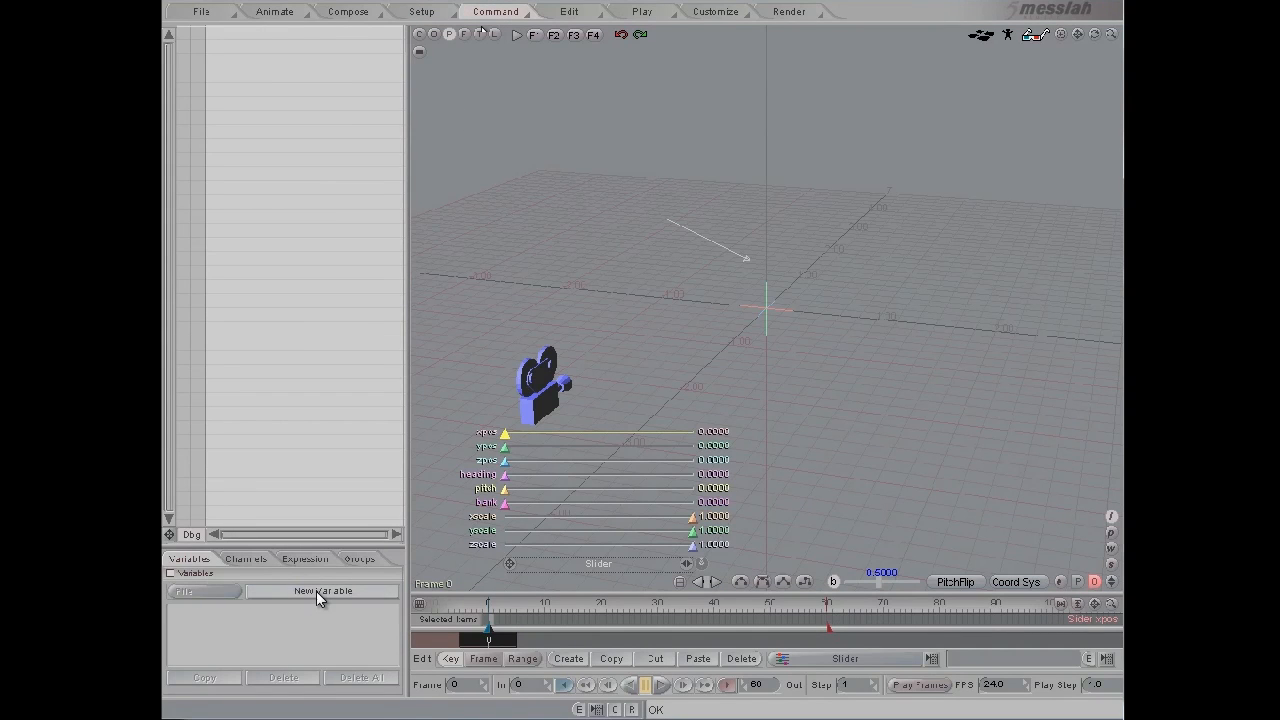
left_click(322, 590)
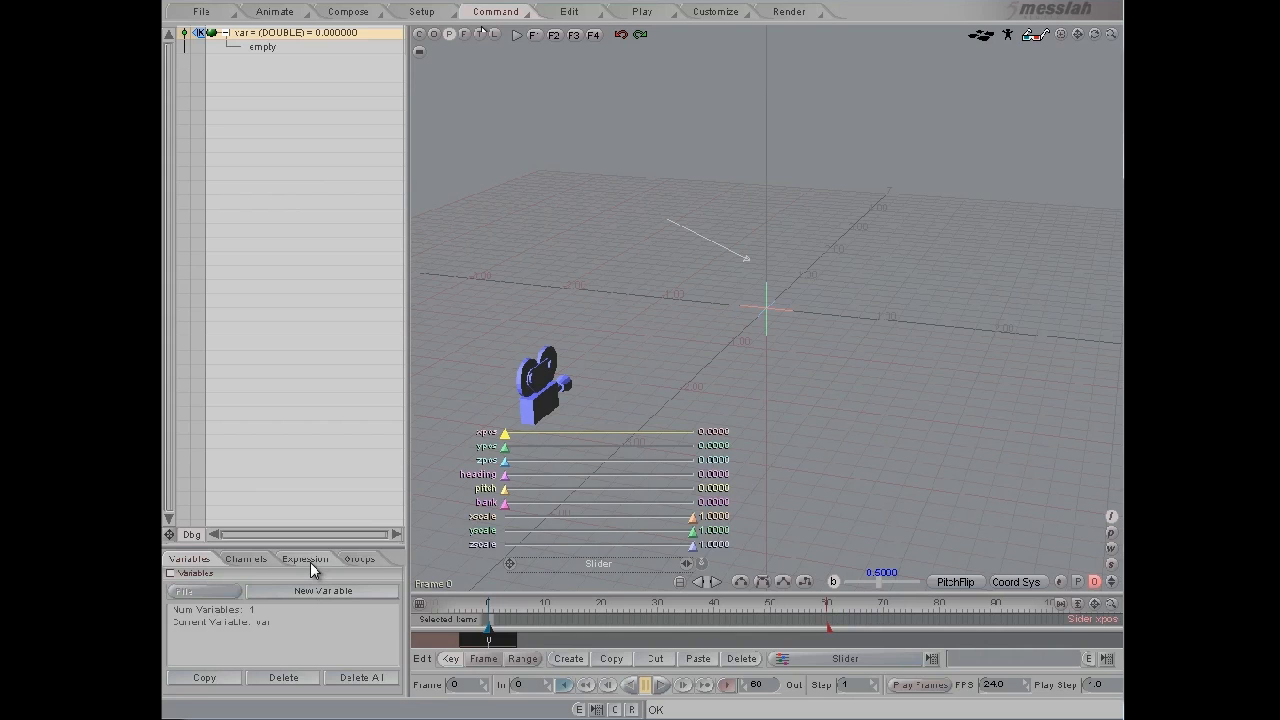
Open the expression editor for var to enter [Slider::xpos] * pi2
left_click(305, 558)
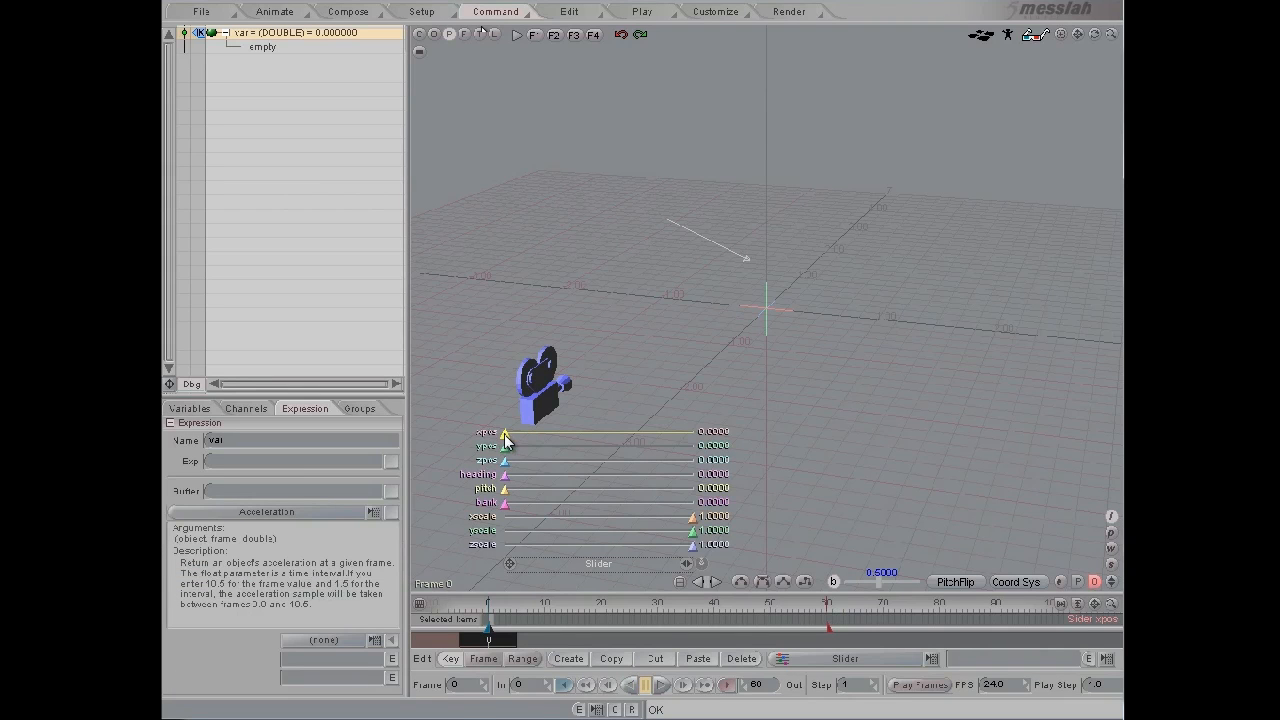
mouse_move(1063, 452)
type("[Slider:xpos] * pi2")
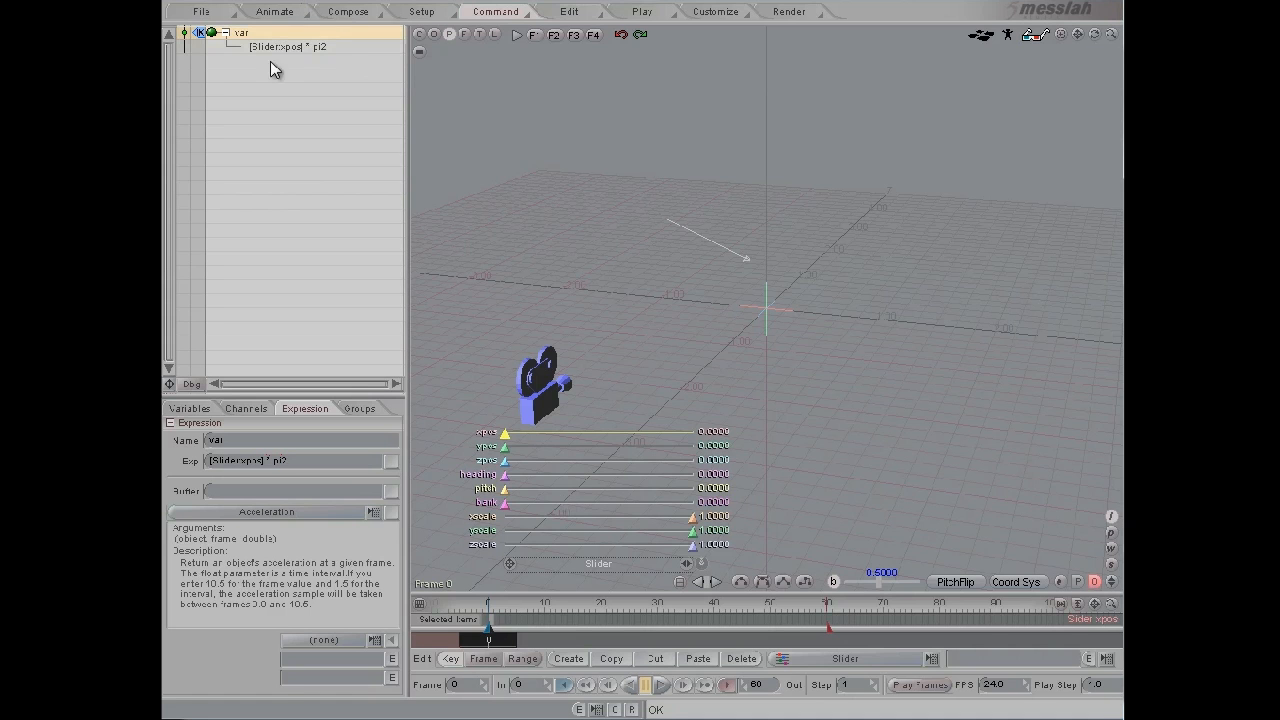
mouse_move(340, 62)
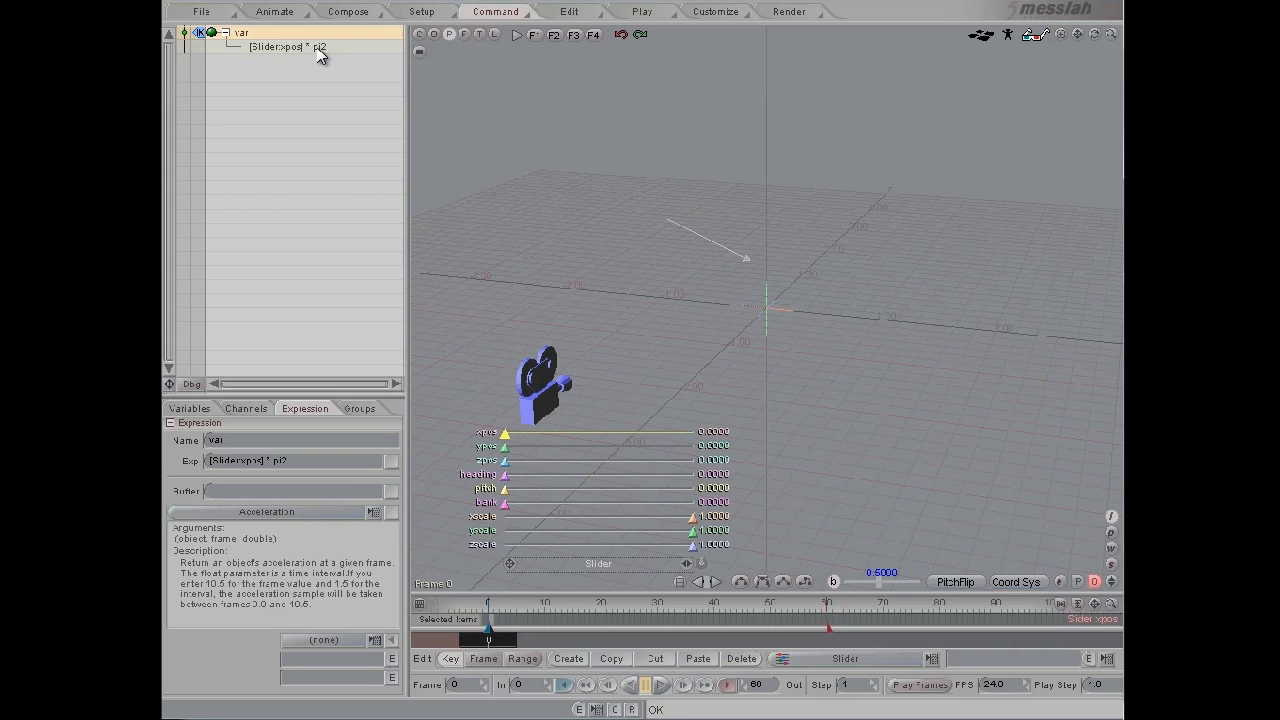
mouse_move(614, 351)
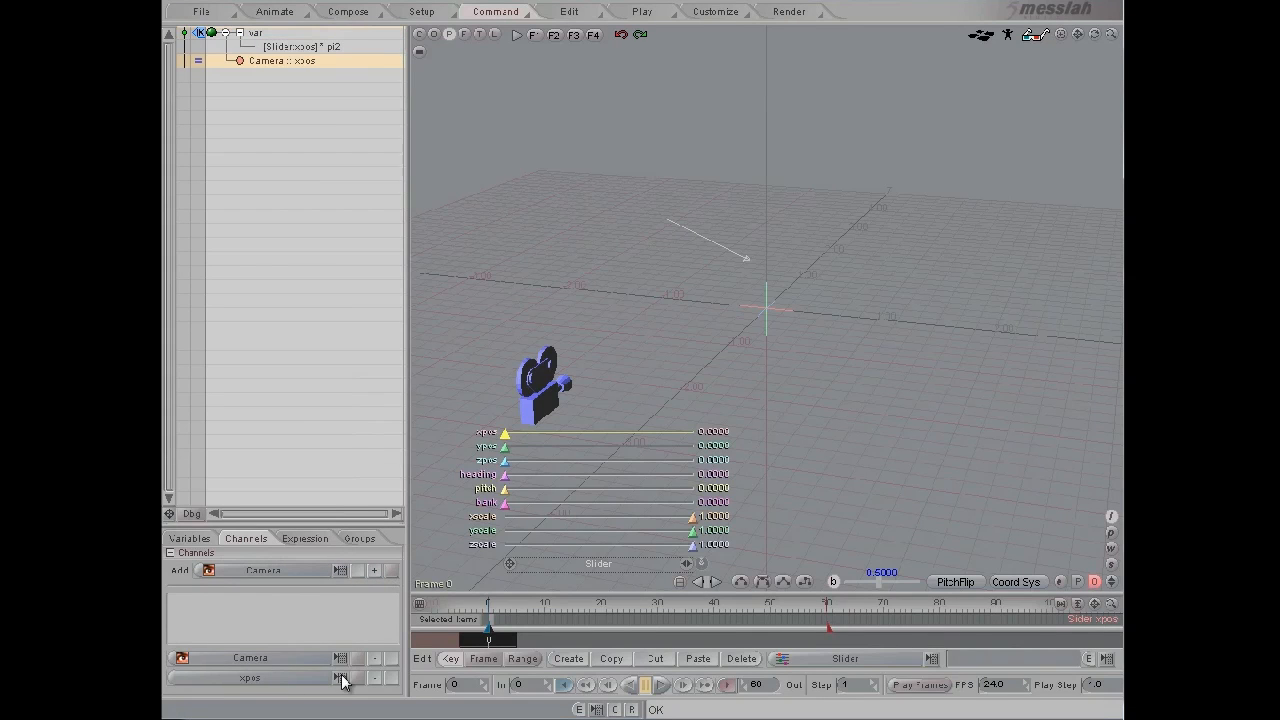
Pick heading from the Camera channel list as the channel var drives
left_click(343, 678)
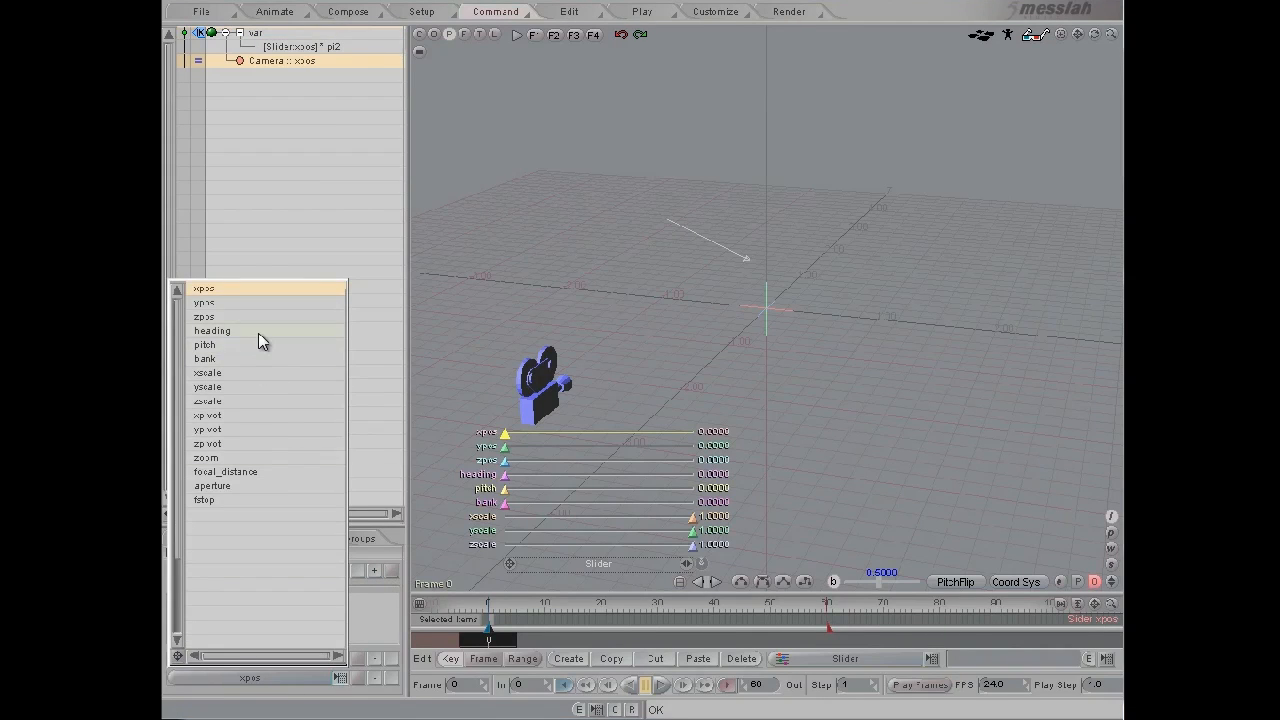
left_click(211, 330)
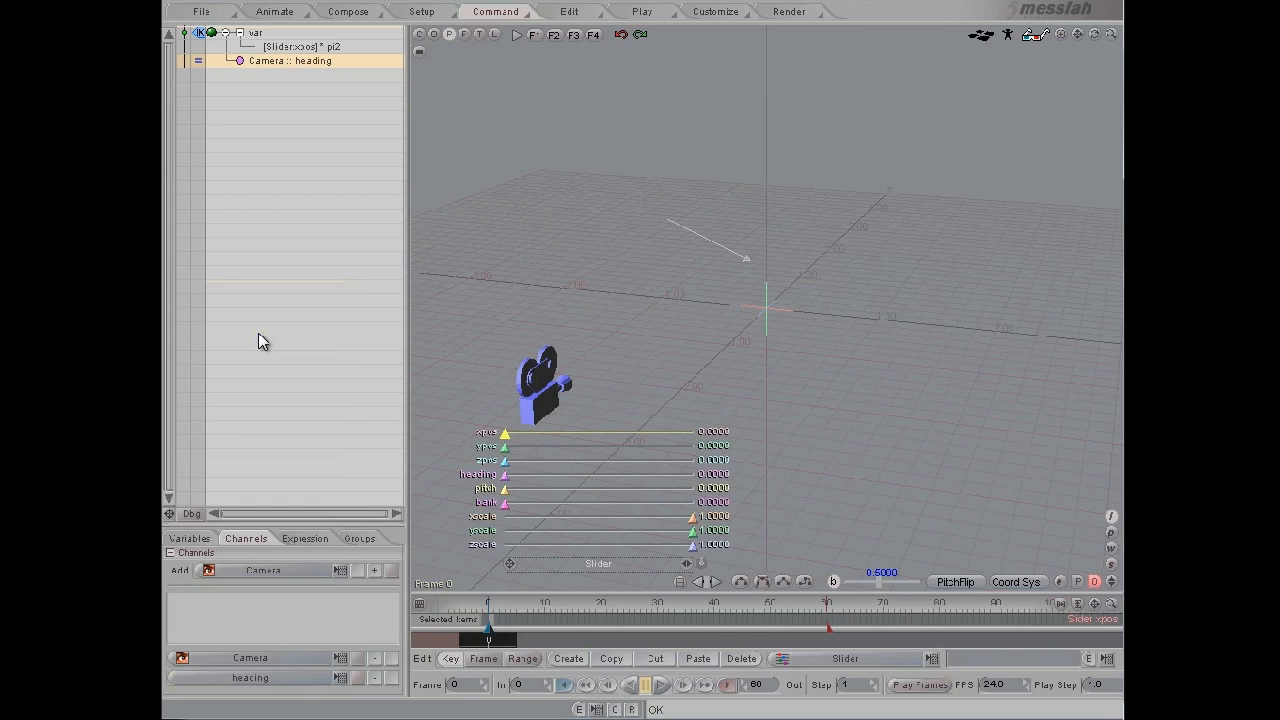
mouse_move(470, 480)
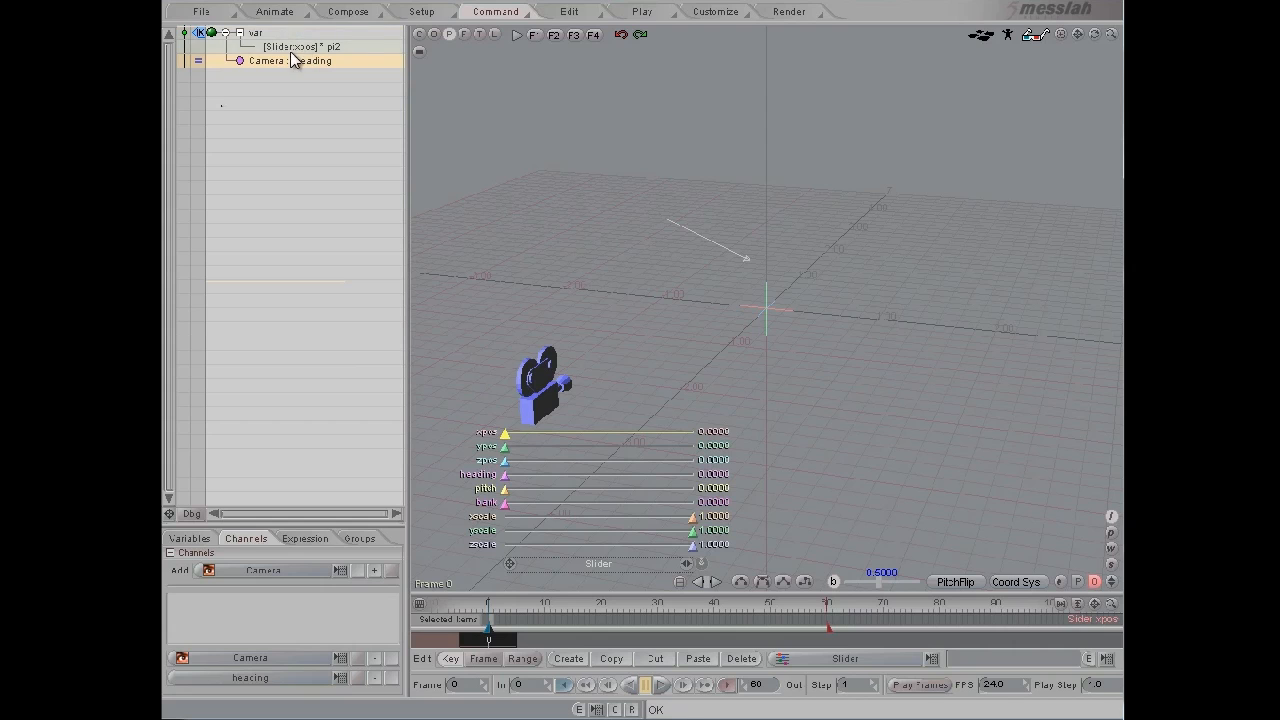
left_click(303, 47)
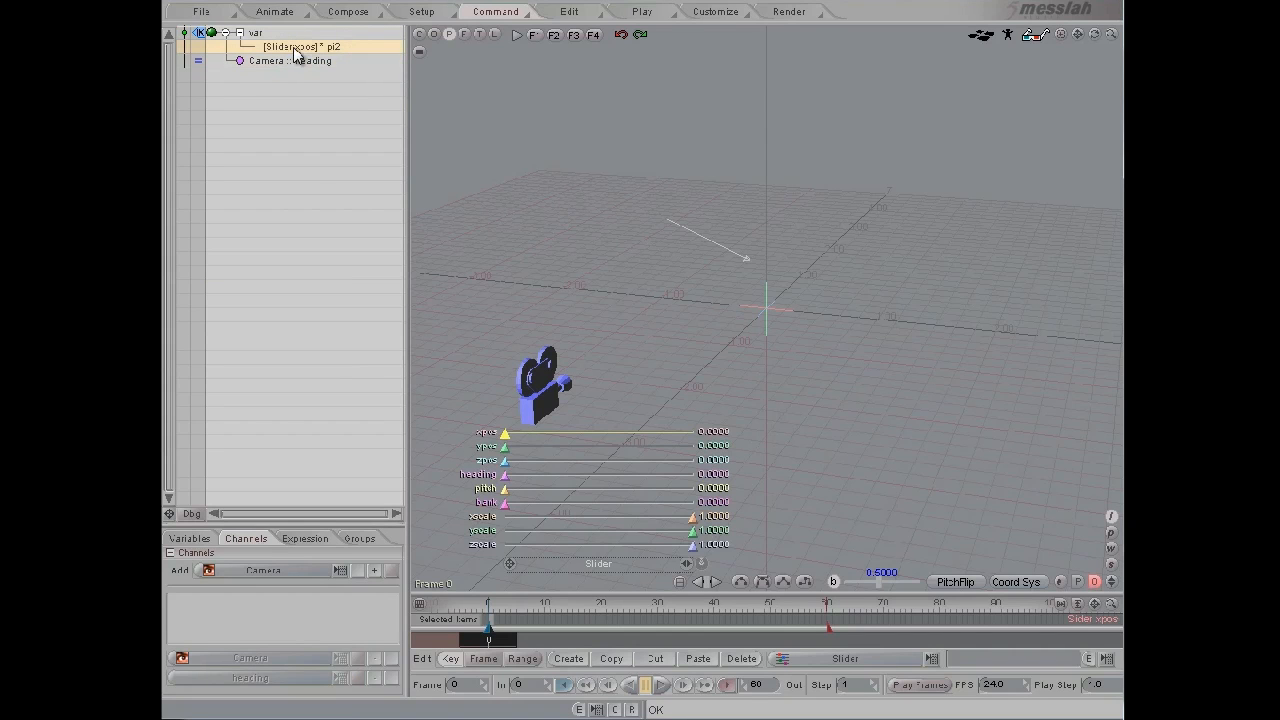